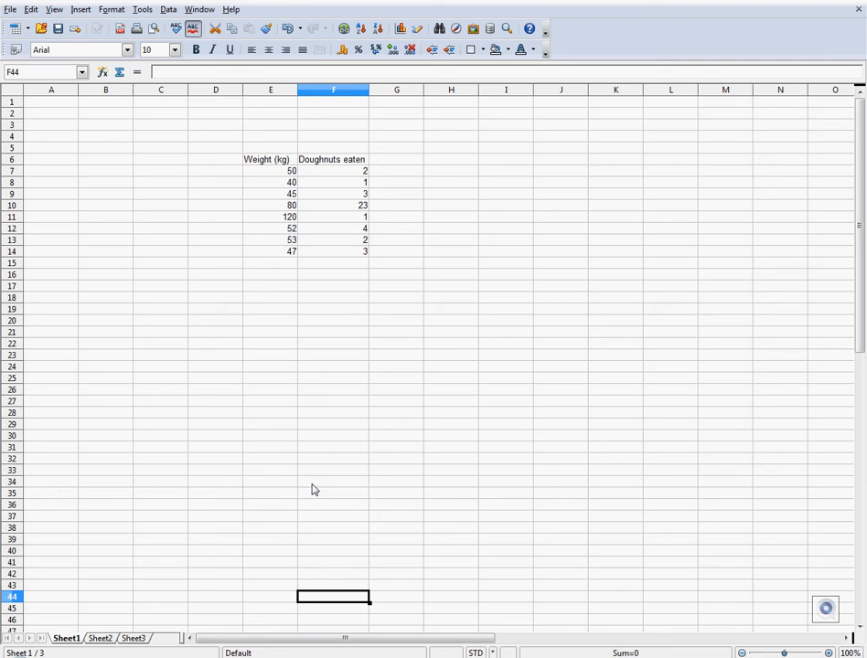
- Insert a chart from E6:F14 weight/doughnuts data and make it an XY scatter plot
{"action": "left_click_drag", "start_coordinate": [270, 159], "coordinate": [333, 252]}
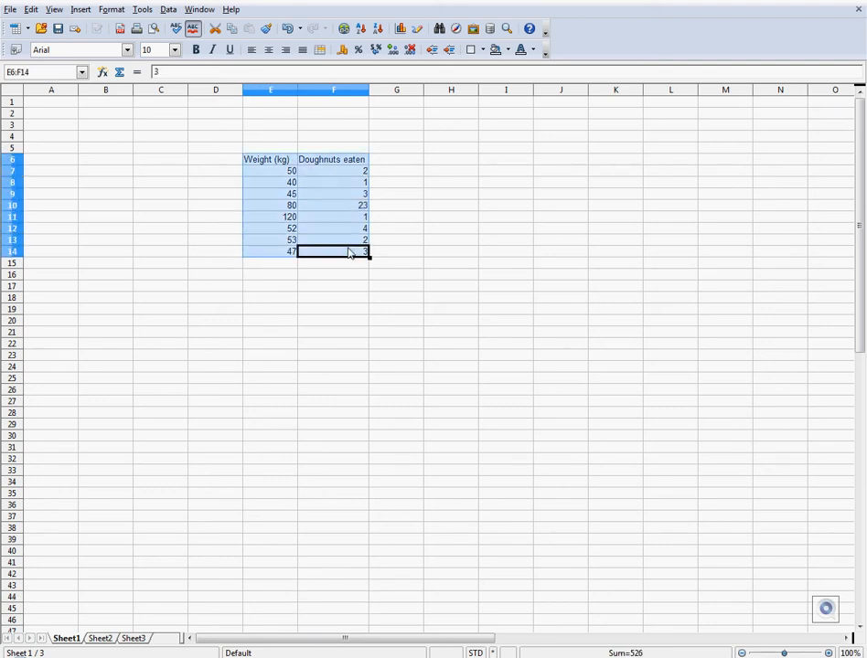
{"action": "left_click", "coordinate": [401, 29]}
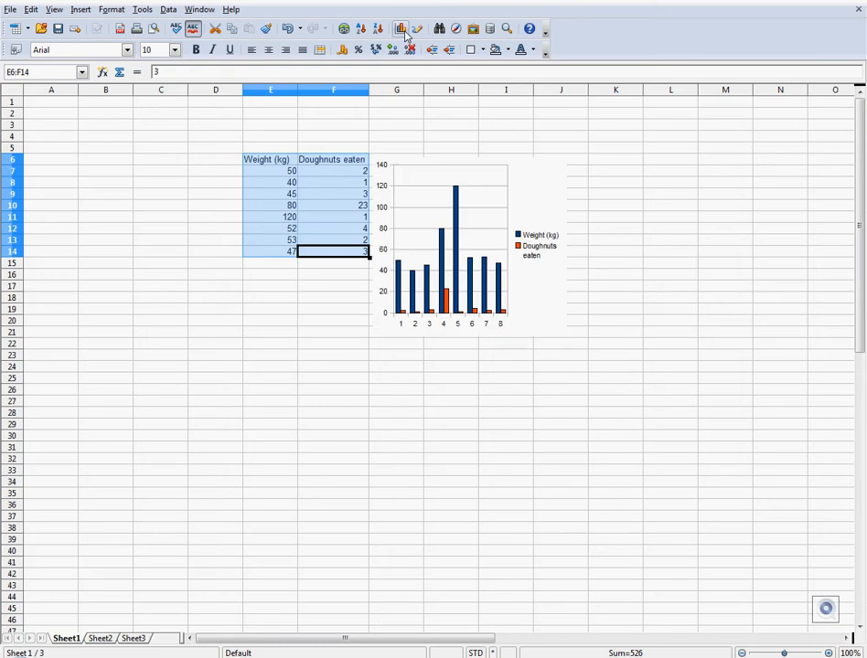
{"action": "double_click", "coordinate": [448, 247]}
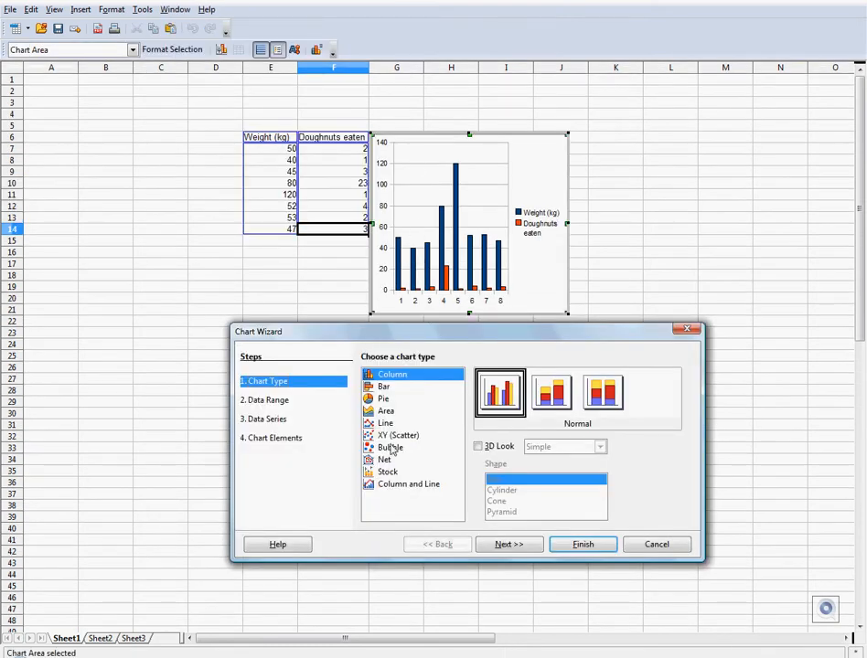
{"action": "left_click", "coordinate": [397, 435]}
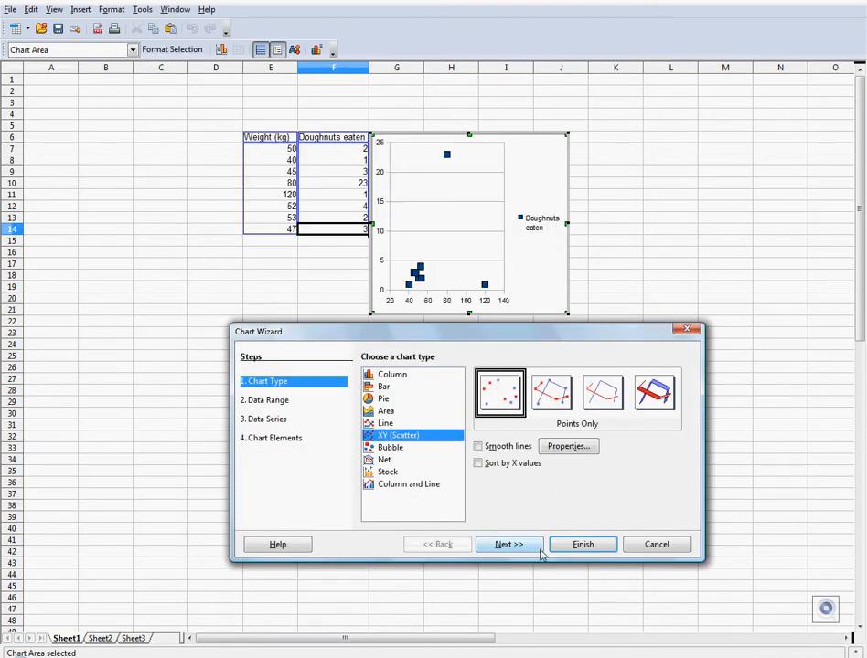
- In the Data Range settings, try first-column labels then revert to first-row labels only
{"action": "left_click", "coordinate": [508, 545]}
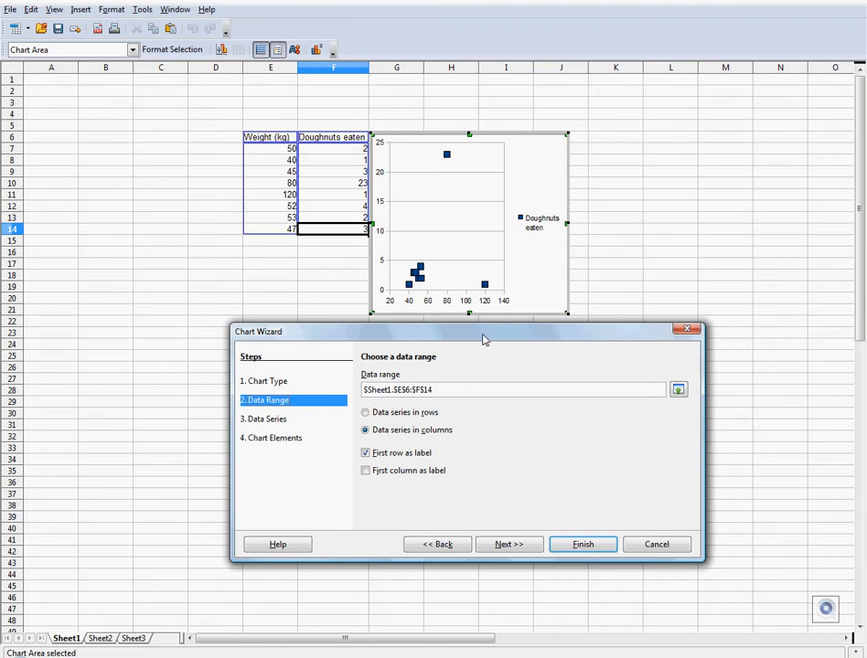
{"action": "mouse_move", "coordinate": [501, 307]}
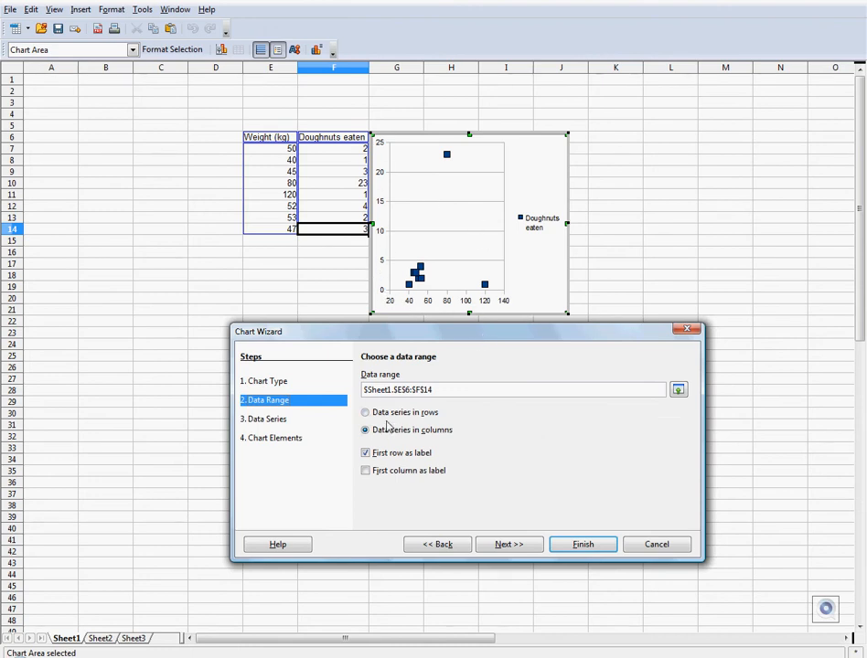
{"action": "left_click", "coordinate": [366, 469]}
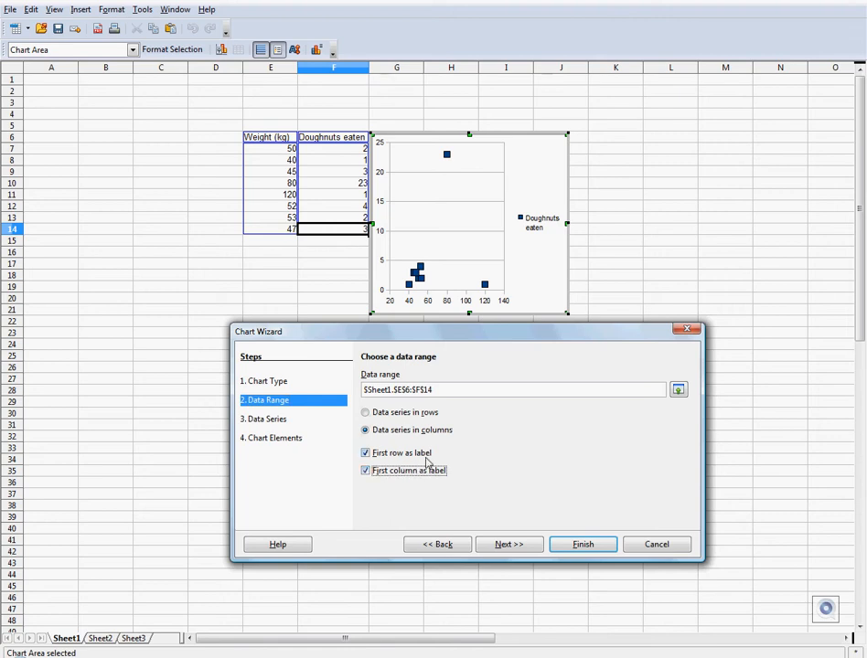
{"action": "left_click", "coordinate": [366, 469]}
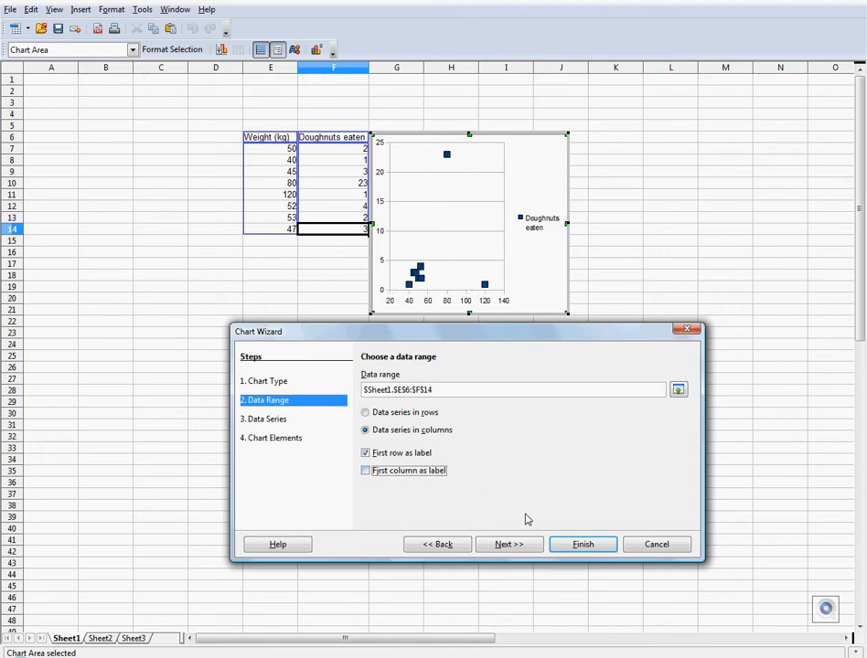
- Title the chart 'Weight to doughnuts eaten.' with axes 'Weight (kg)' and 'Doughnuts'
{"action": "left_click", "coordinate": [508, 545]}
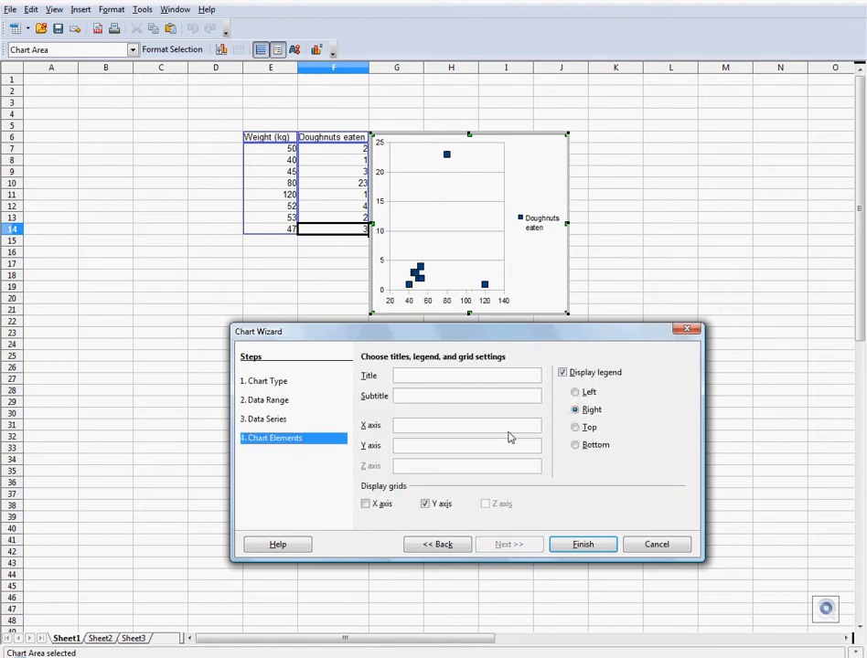
{"action": "type", "text": "Weight to doughnuts eaten."}
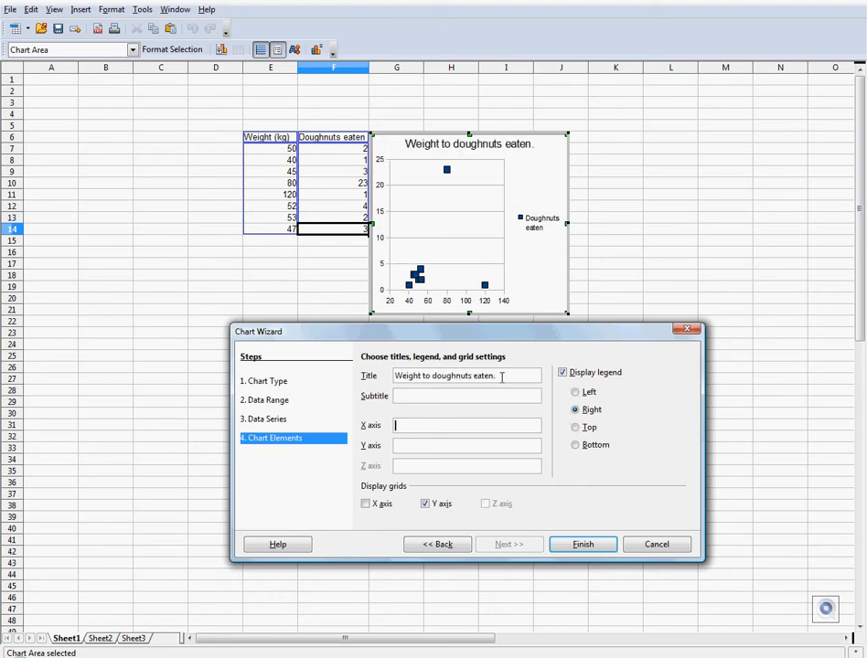
{"action": "type", "text": "Weight (kg)"}
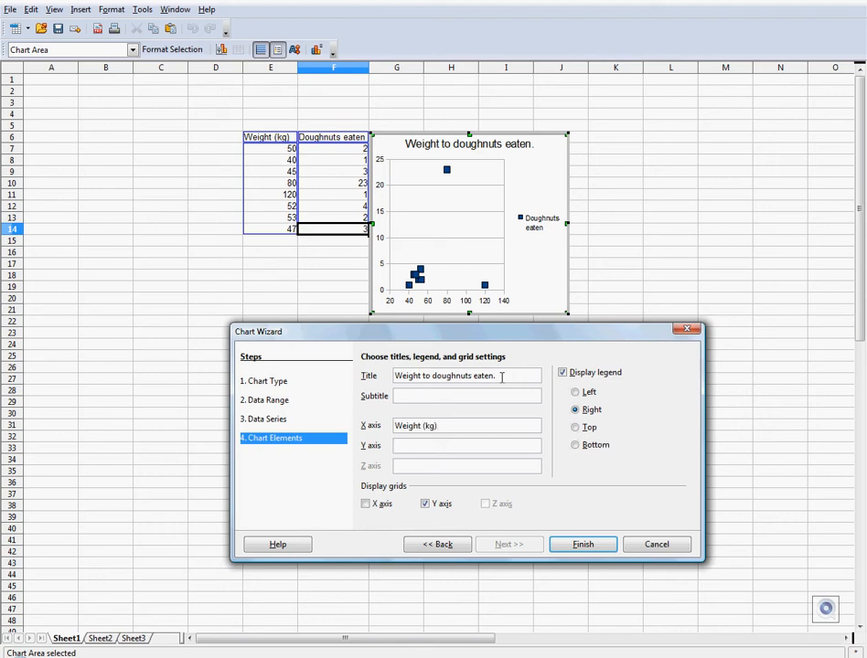
{"action": "type", "text": "Doughnuts"}
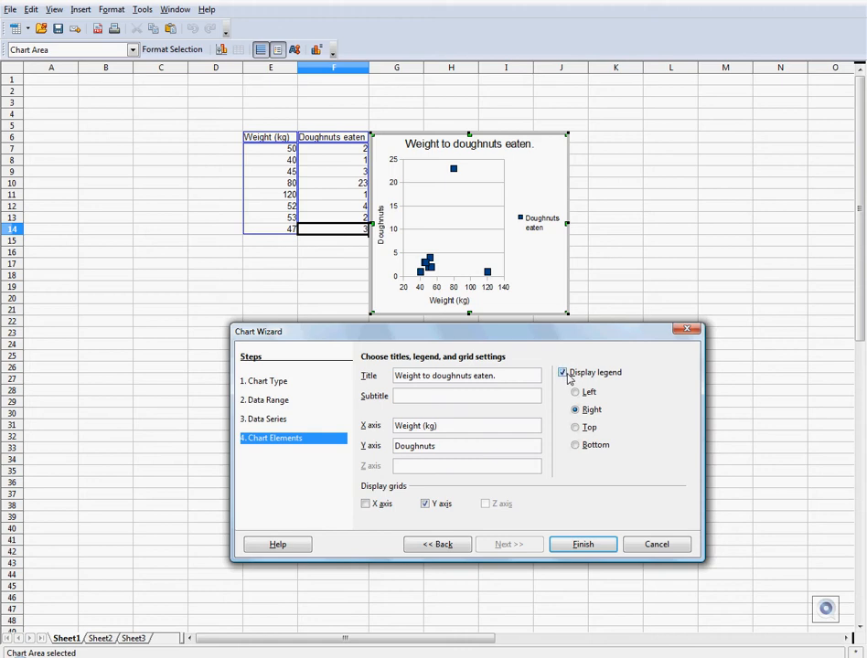
- Hide the legend and finish creating the scatter chart
{"action": "left_click", "coordinate": [563, 373]}
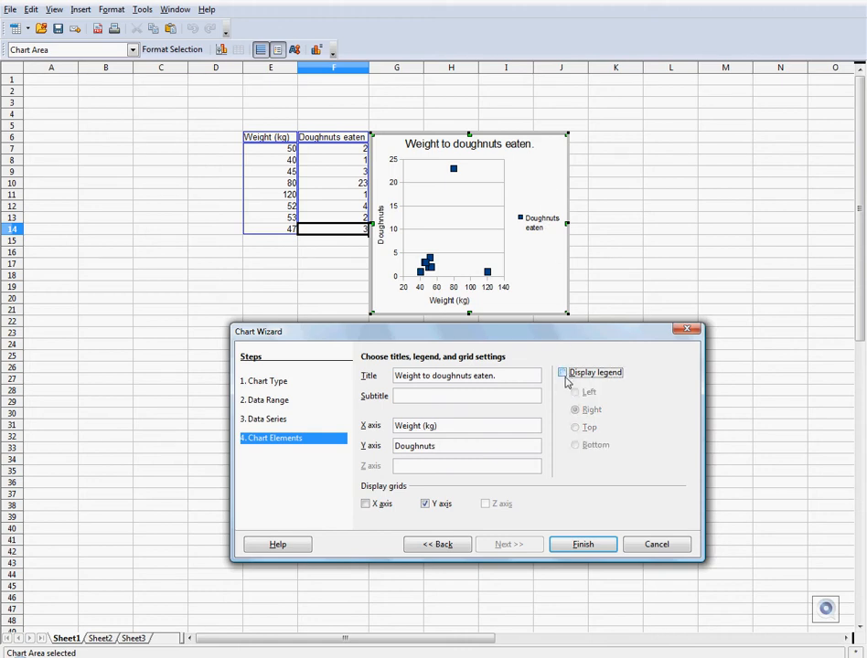
{"action": "left_click", "coordinate": [563, 373]}
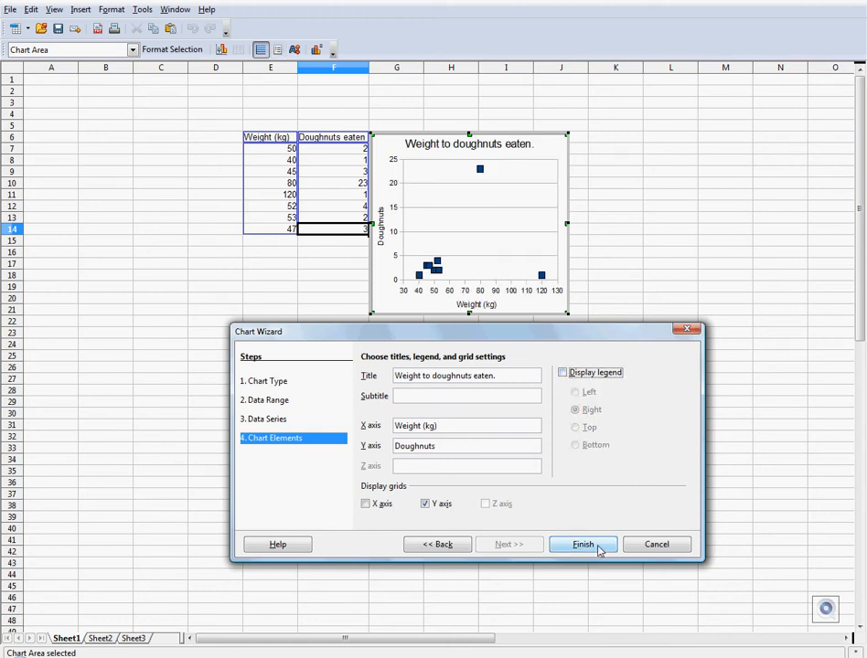
{"action": "left_click", "coordinate": [582, 545]}
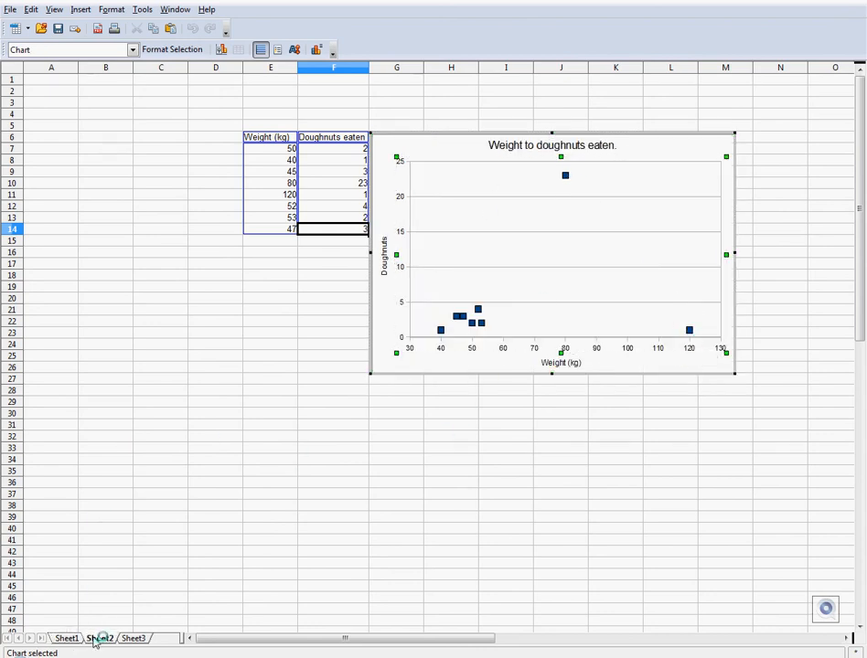
- On Sheet2, chart the rainfall/mood data and advance the wizard to Chart Elements
{"action": "left_click", "coordinate": [99, 638]}
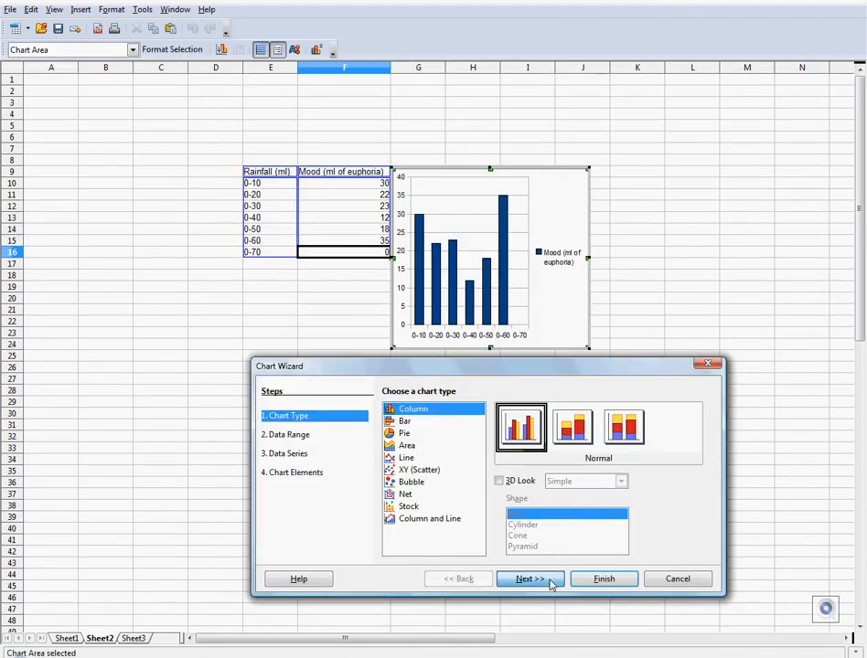
{"action": "left_click", "coordinate": [528, 577]}
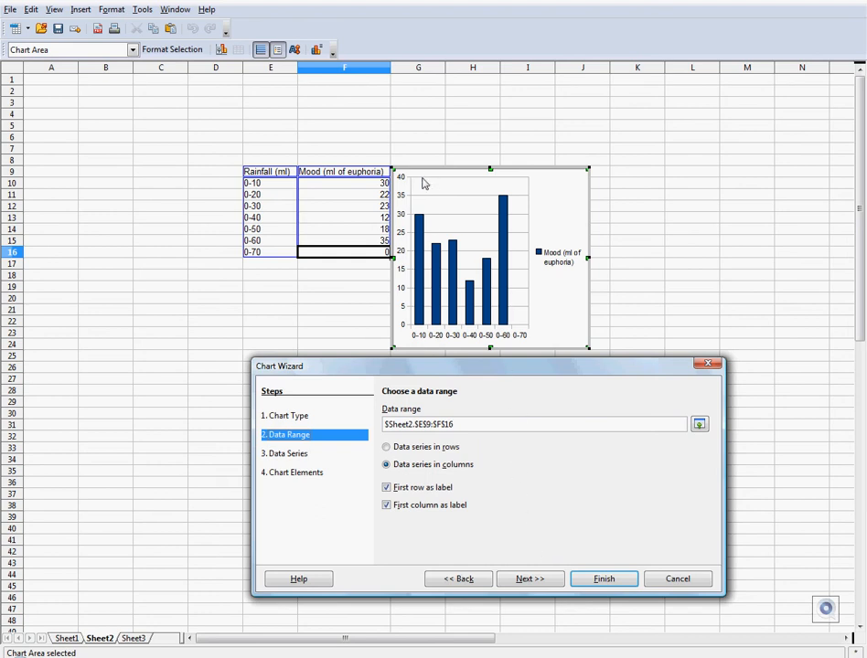
{"action": "left_click", "coordinate": [530, 577]}
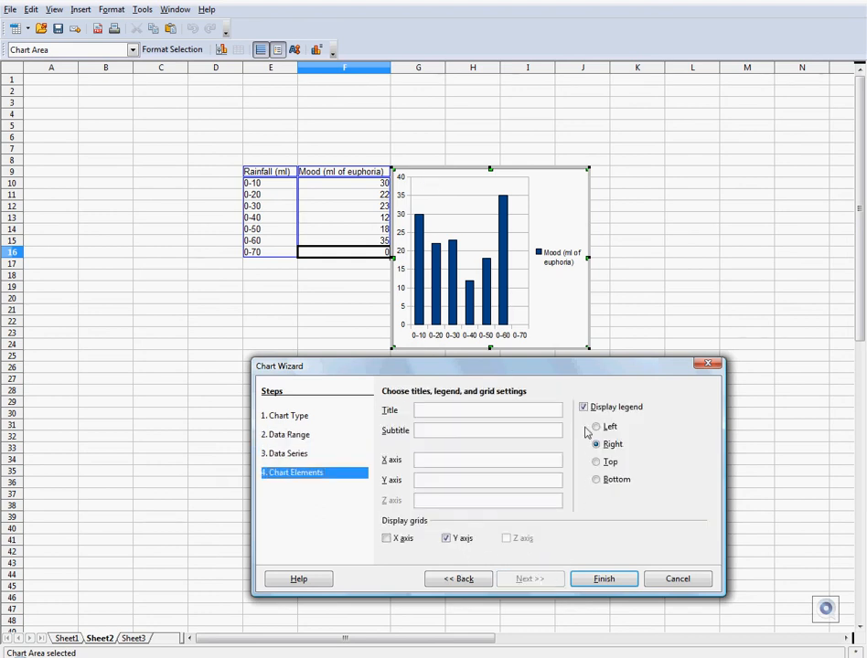
- Hide the legend and title the chart 'Effect of rain on the mood of New Yorkers'
{"action": "left_click", "coordinate": [583, 406]}
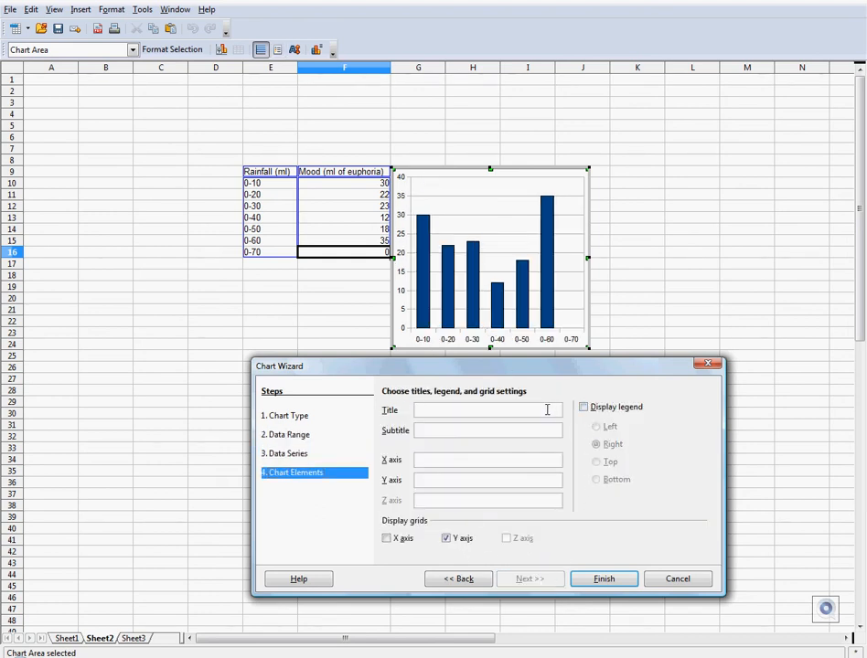
{"action": "type", "text": "R"}
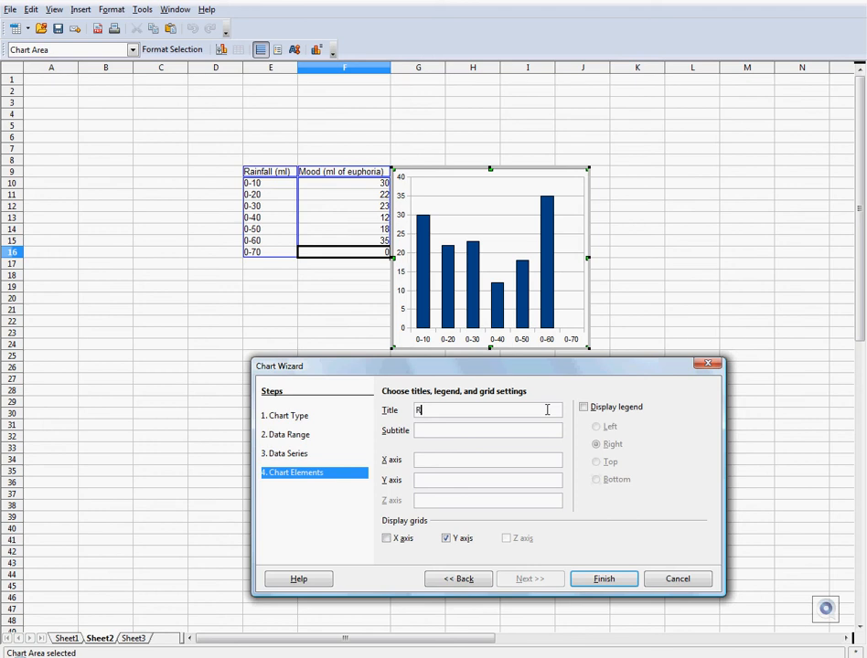
{"action": "type", "text": "Effect of r"}
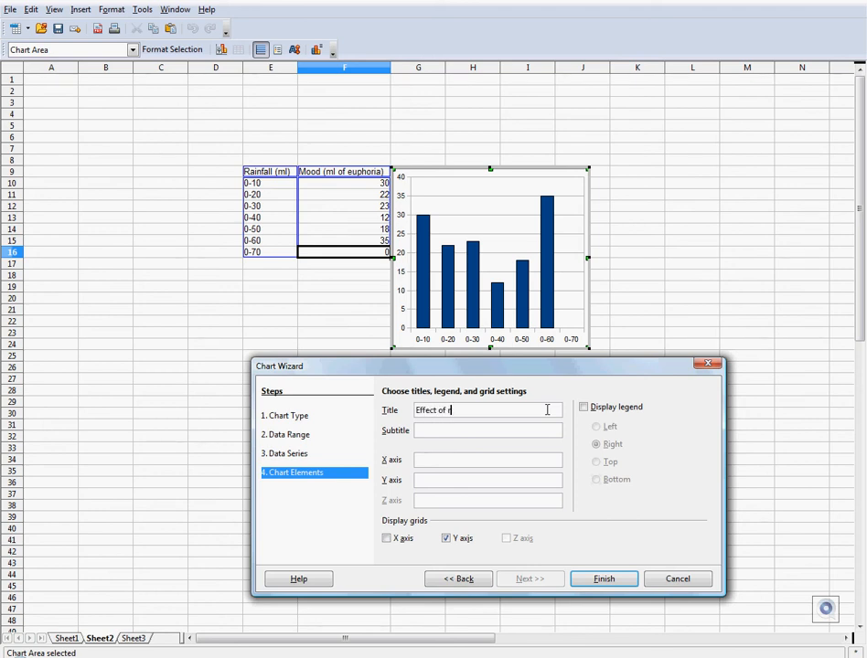
{"action": "type", "text": "rain on the mood of New Yorkers"}
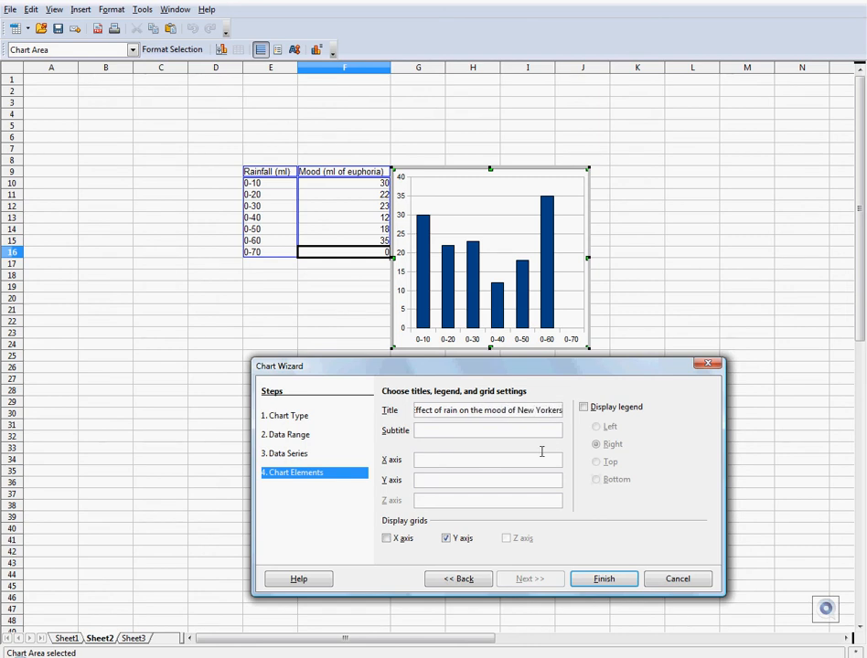
- Label the axes 'Rain (ml)' and mood, then finish the column chart
{"action": "type", "text": "Rain (ml"}
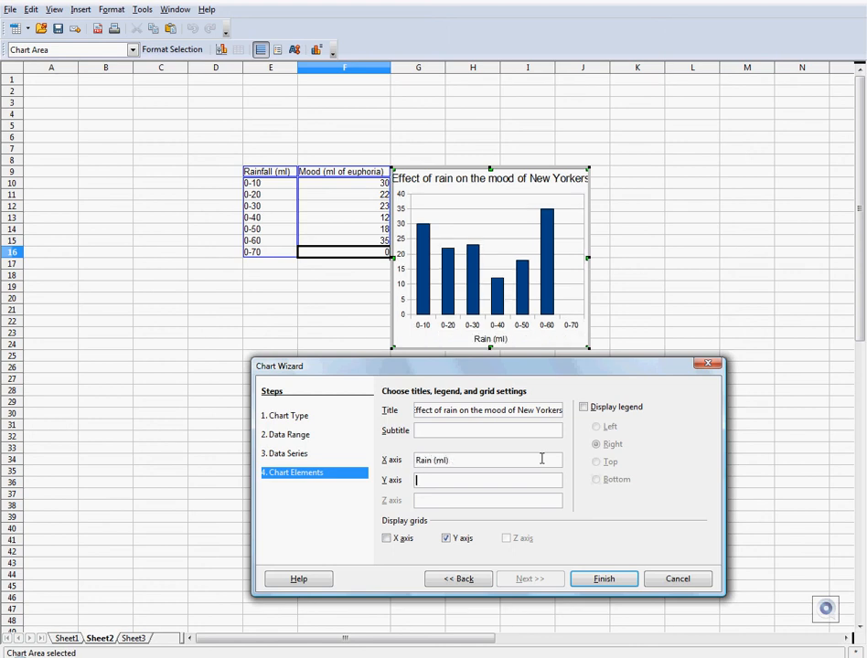
{"action": "type", "text": "Mood (ml of eu"}
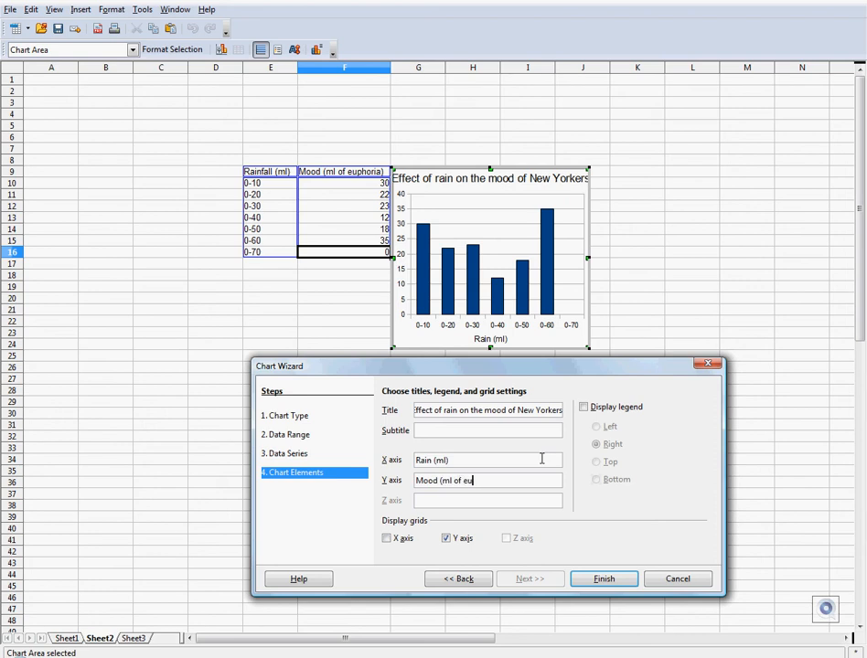
{"action": "left_click", "coordinate": [604, 577]}
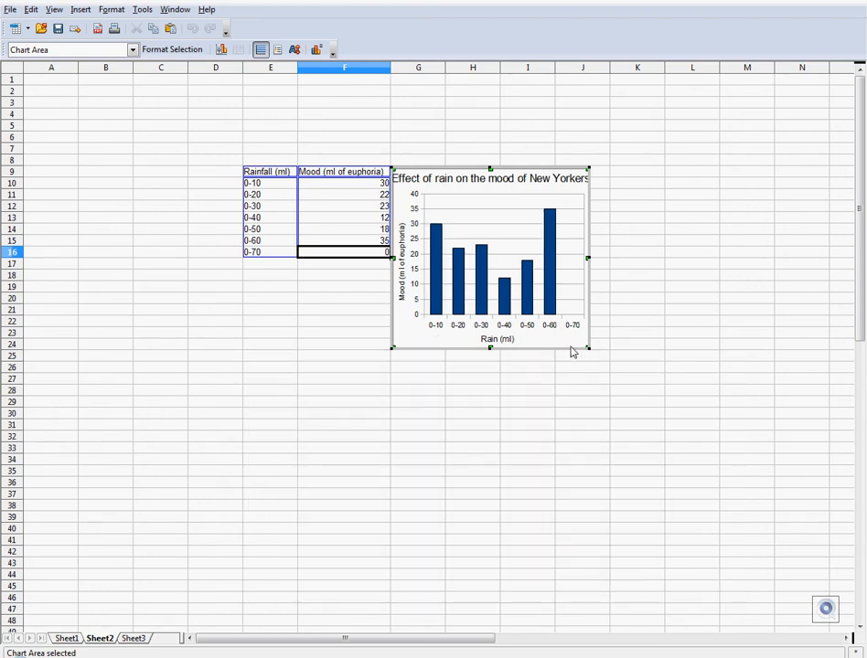